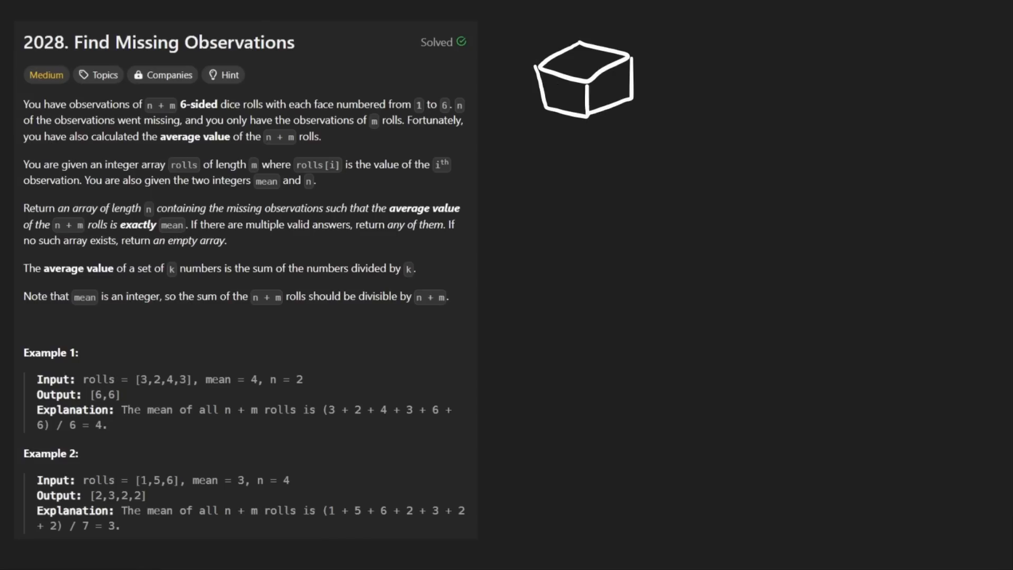
{"action": "mouse_move", "coordinate": [562, 91]}
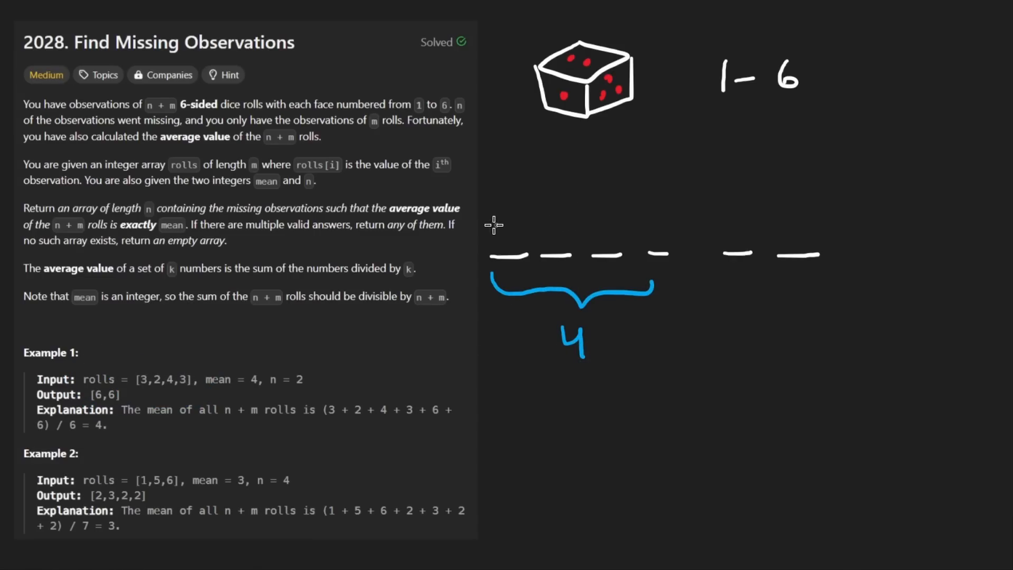
Step: Start typing the assignment to m inside the missingRolls method
{"action": "type", "text": "m ="}
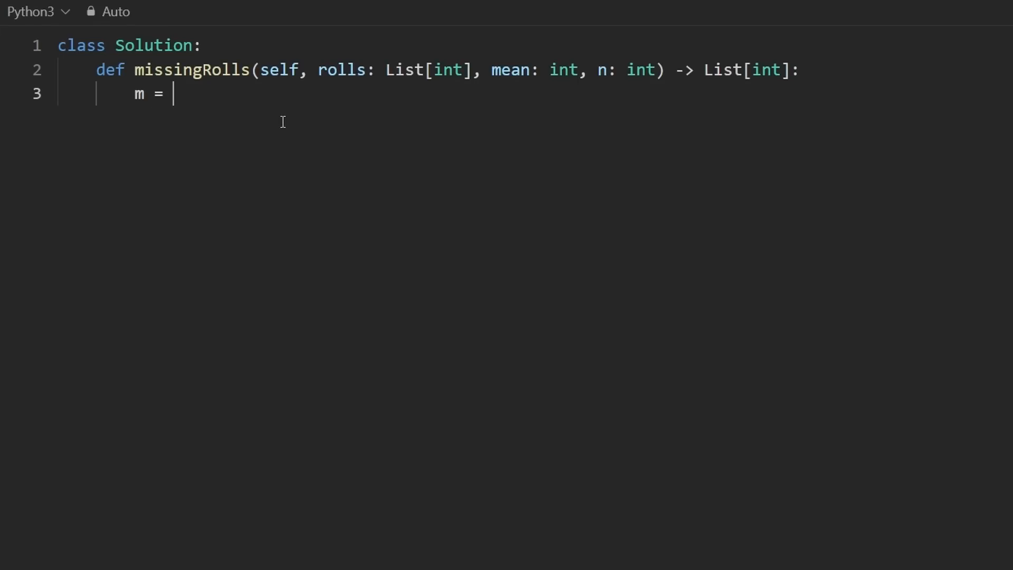
Step: Compute m = len(rolls) and total_sum = mean * (m + n)
{"action": "type", "text": "len(rolls"}
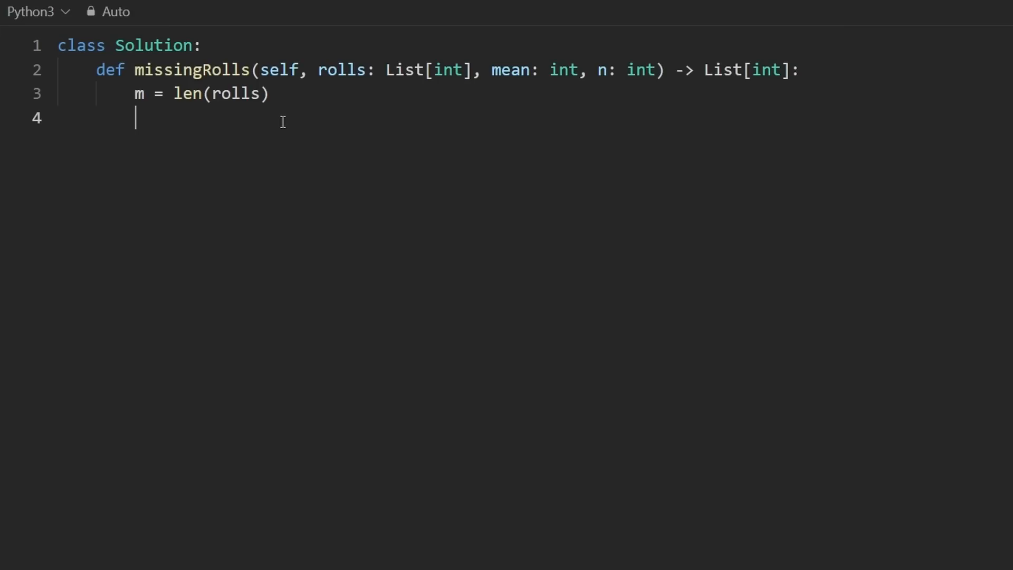
{"action": "type", "text": "total_"}
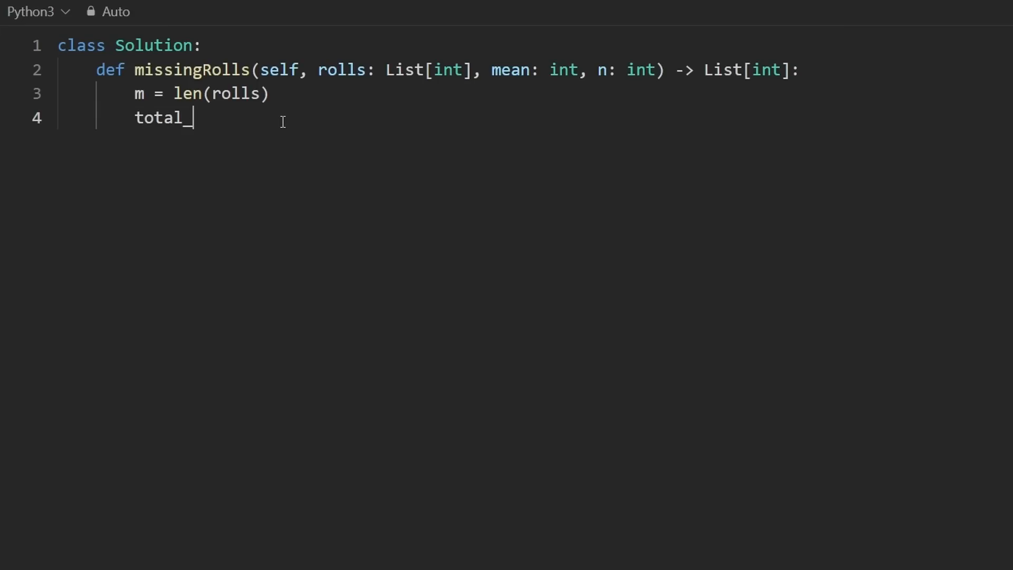
{"action": "type", "text": "sum ="}
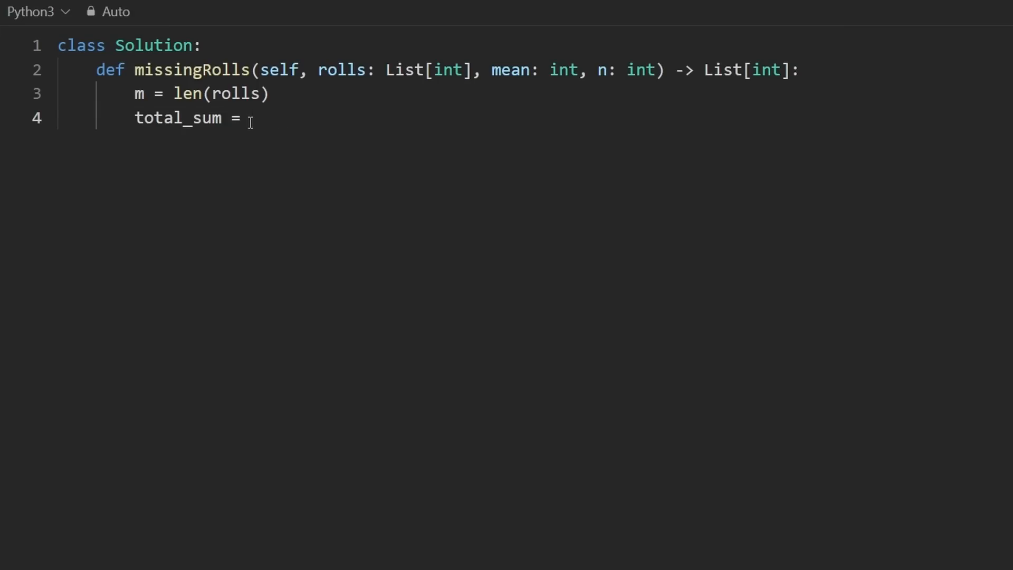
{"action": "type", "text": "mean"}
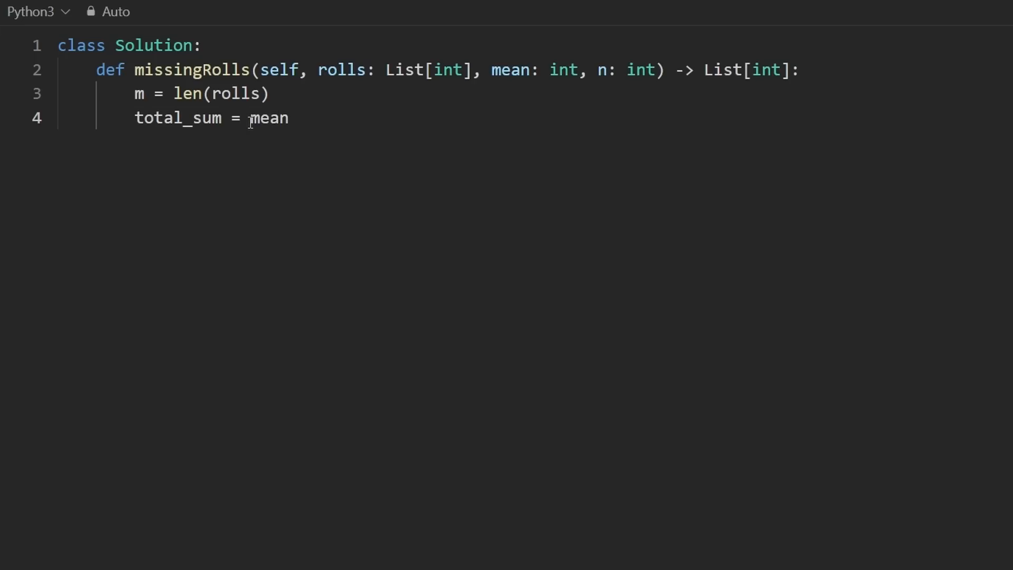
{"action": "type", "text": "* (m + n"}
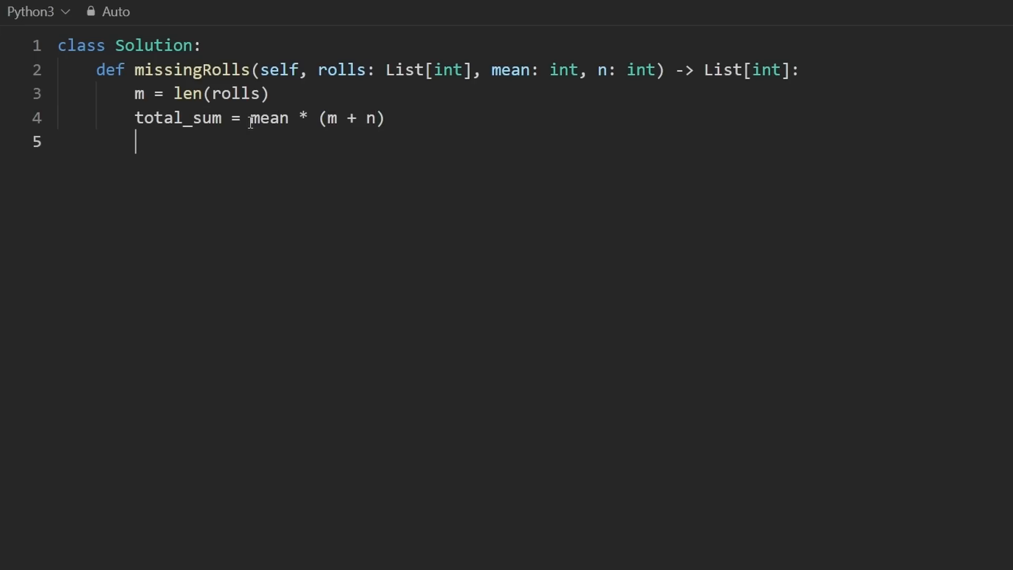
{"action": "double_click", "coordinate": [178, 117]}
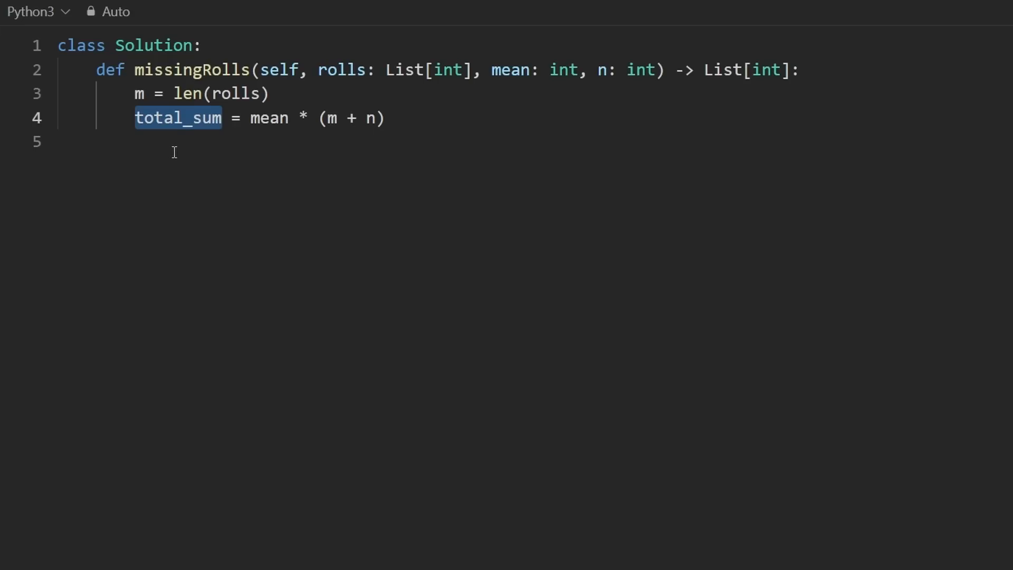
Step: Compute missing_sum = total_sum - sum(rolls) on its own line
{"action": "type", "text": "missing_"}
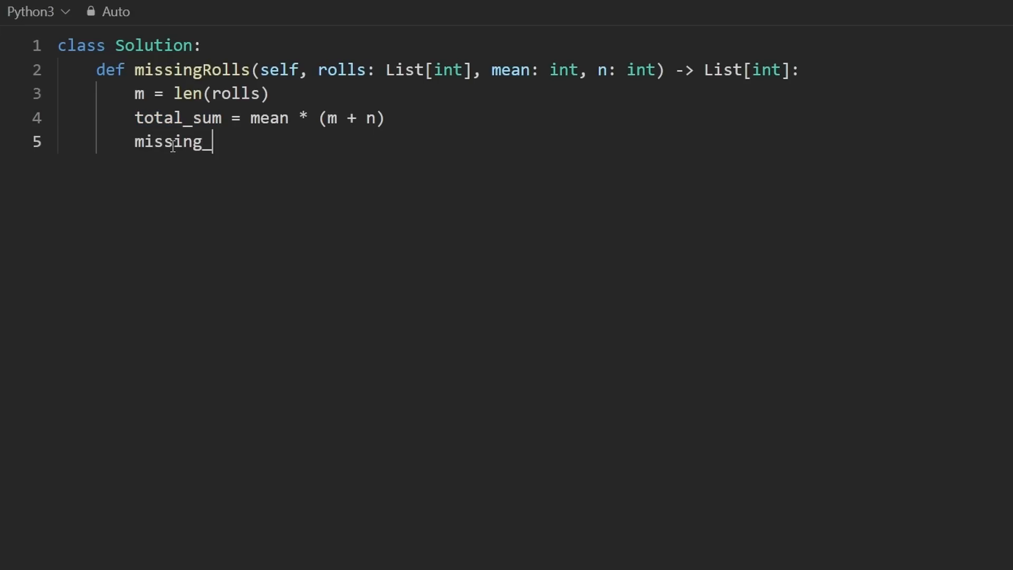
{"action": "type", "text": "sum ="}
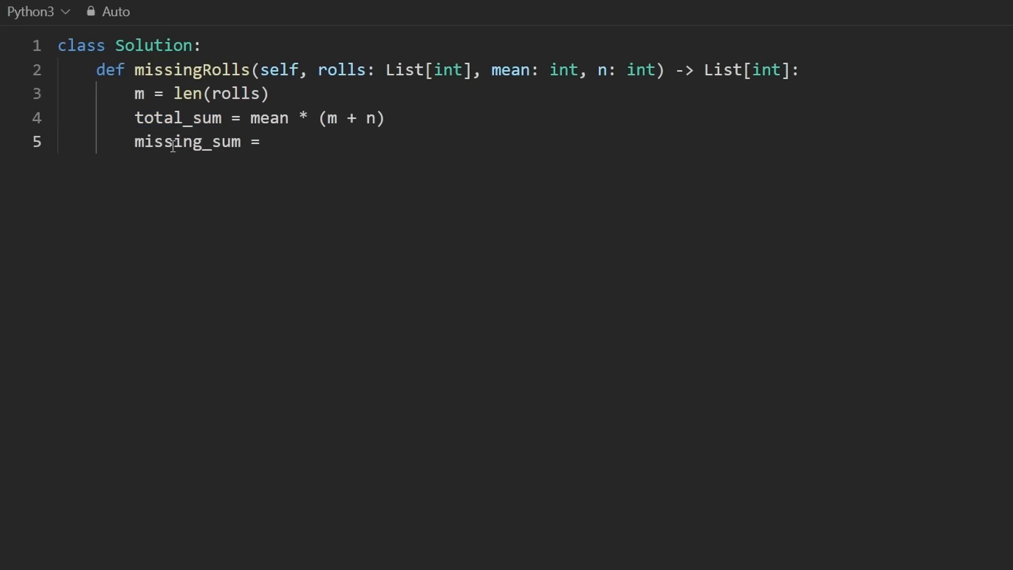
{"action": "type", "text": "total_su"}
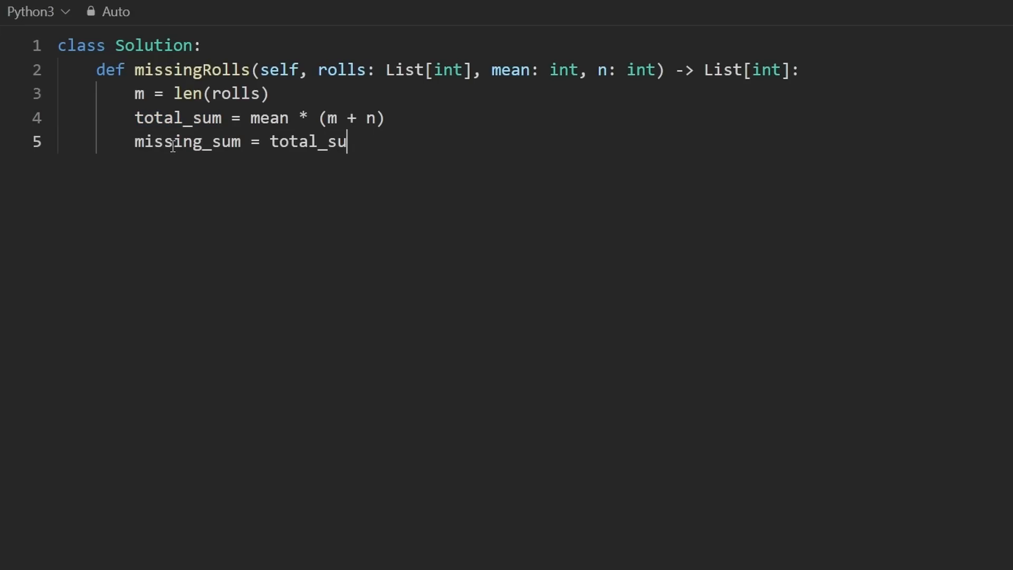
{"action": "type", "text": "m - su"}
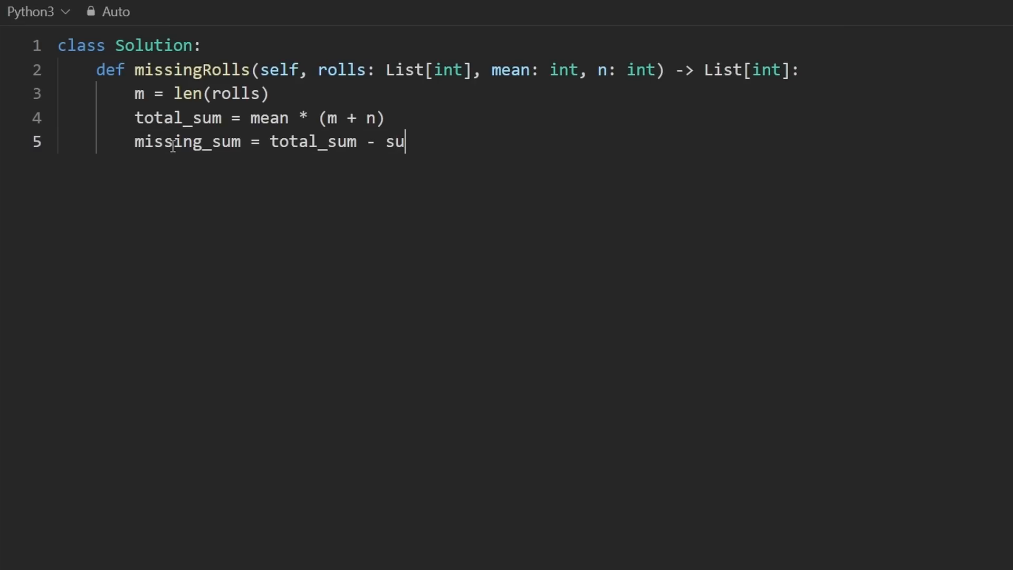
{"action": "type", "text": "m(rolls)\\n"}
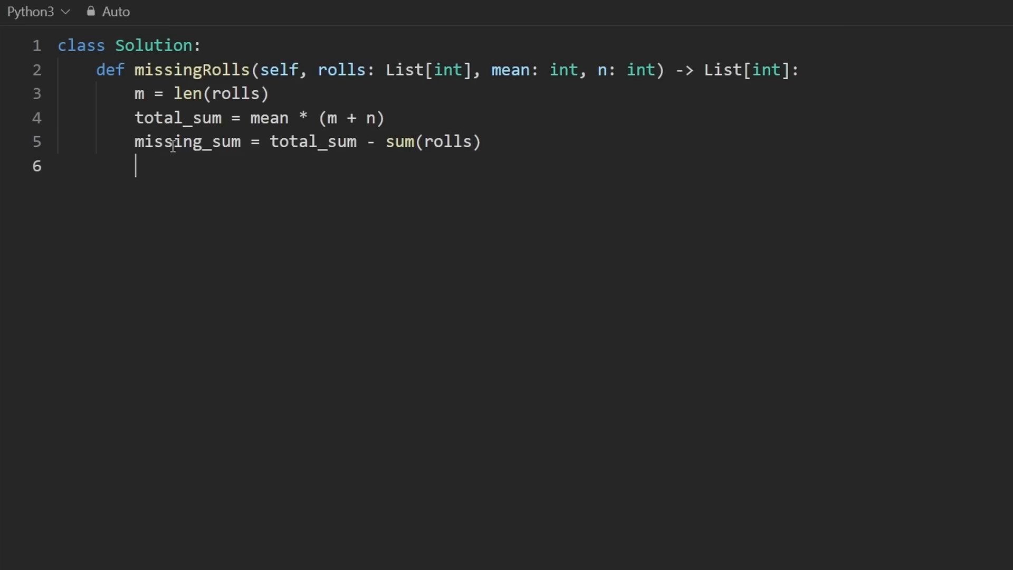
Step: Draft an if condition on missing_sum against 6 that returns []
{"action": "key", "text": "enter"}
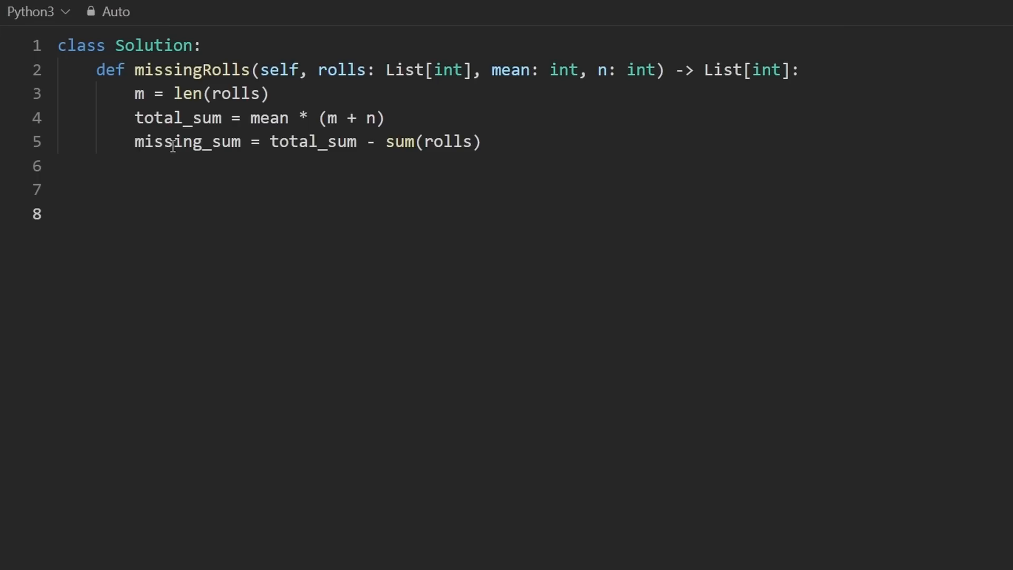
{"action": "type", "text": "if mis"}
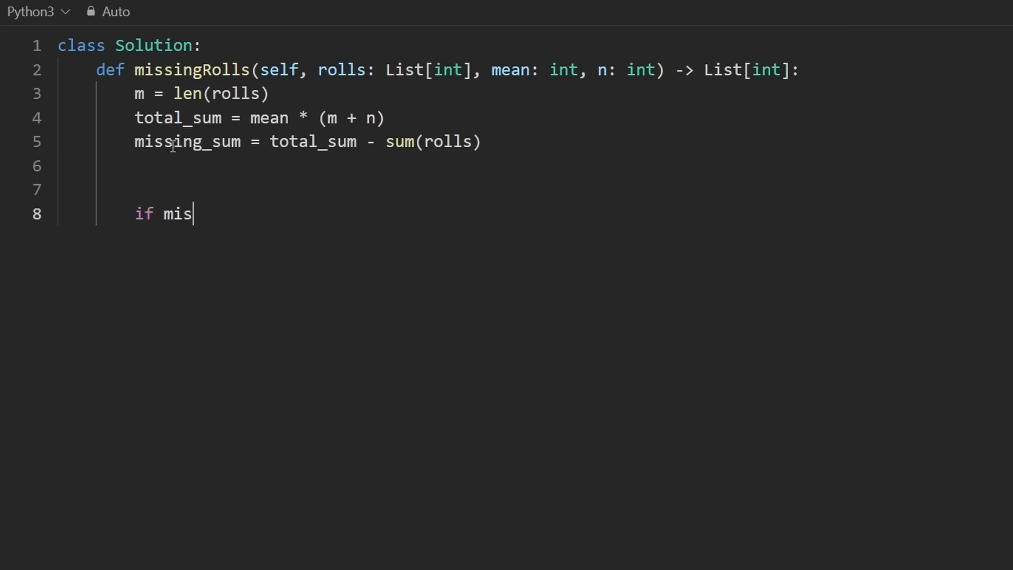
{"action": "type", "text": "sing_sum"}
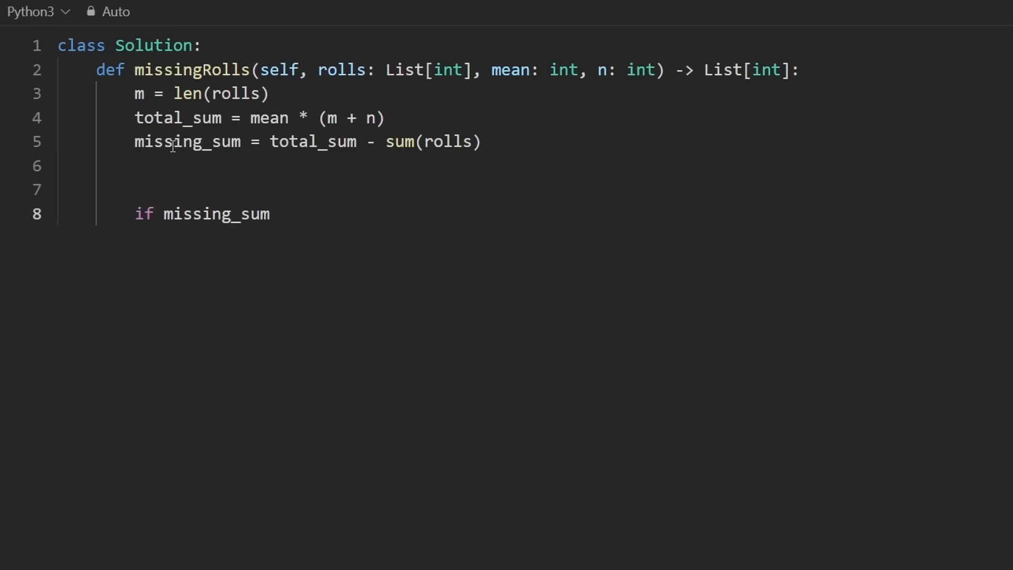
{"action": "type", "text": "// 6"}
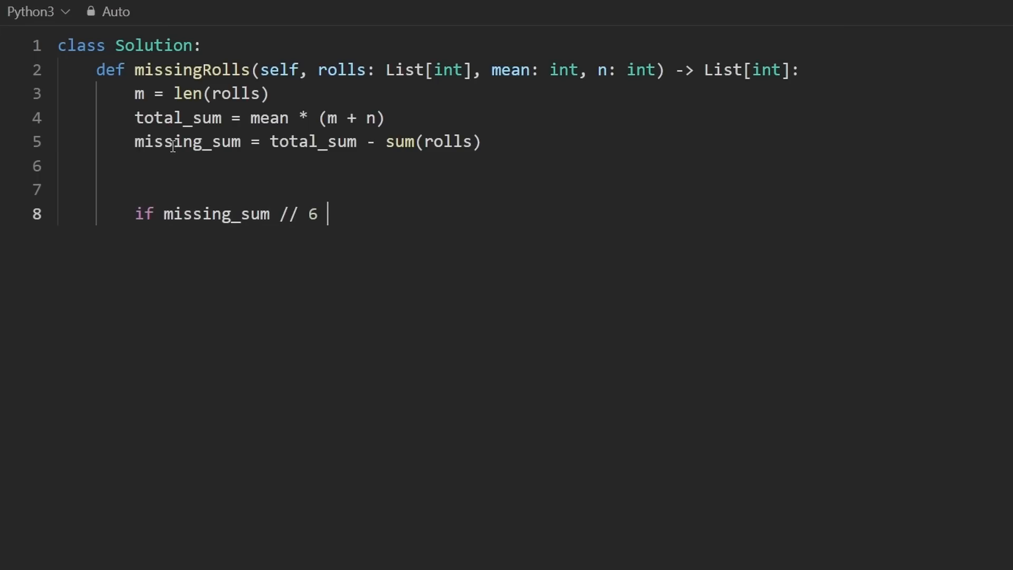
{"action": "type", "text": ">="}
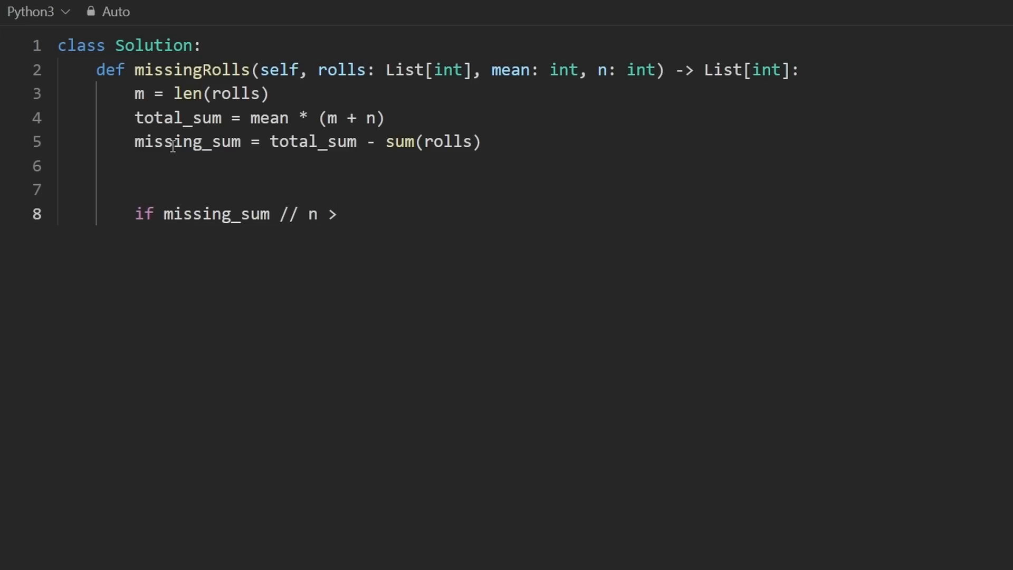
{"action": "type", "text": "= 6 :"}
{"action": "type", "text": "ret"}
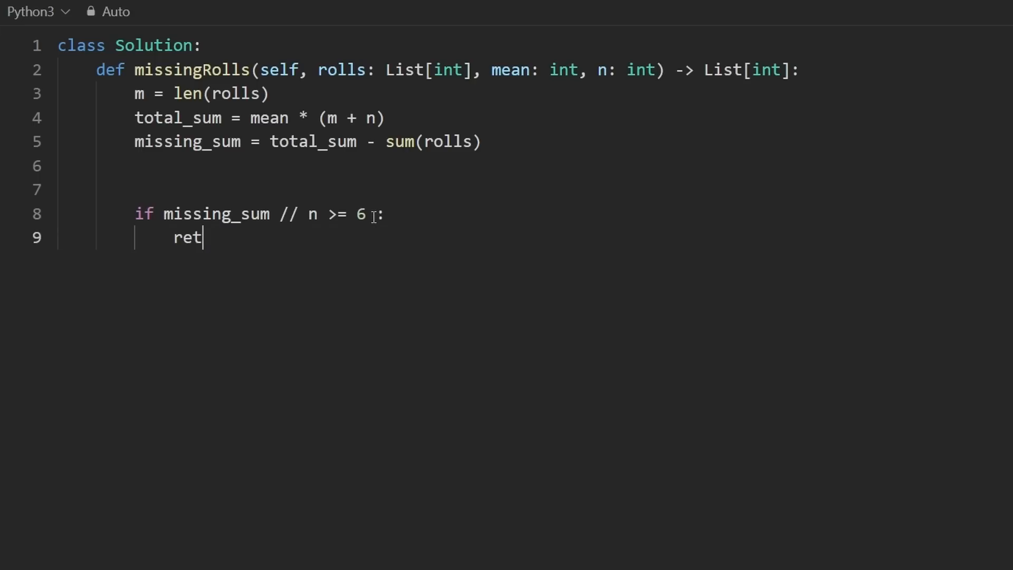
{"action": "type", "text": "urn []"}
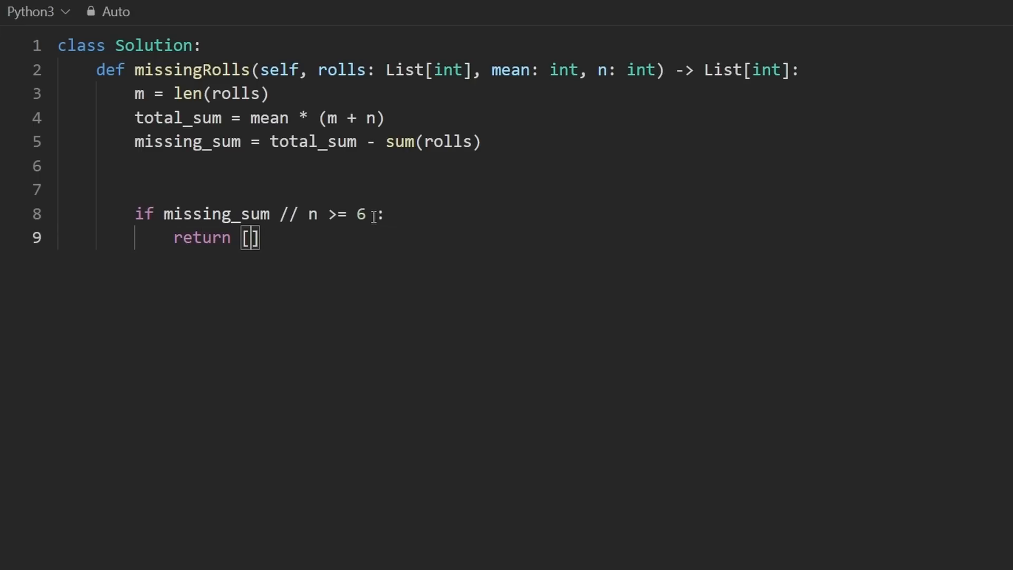
Step: Rework the condition to missing_sum > 6 * n or missing_sum < n
{"action": "double_click", "coordinate": [336, 214]}
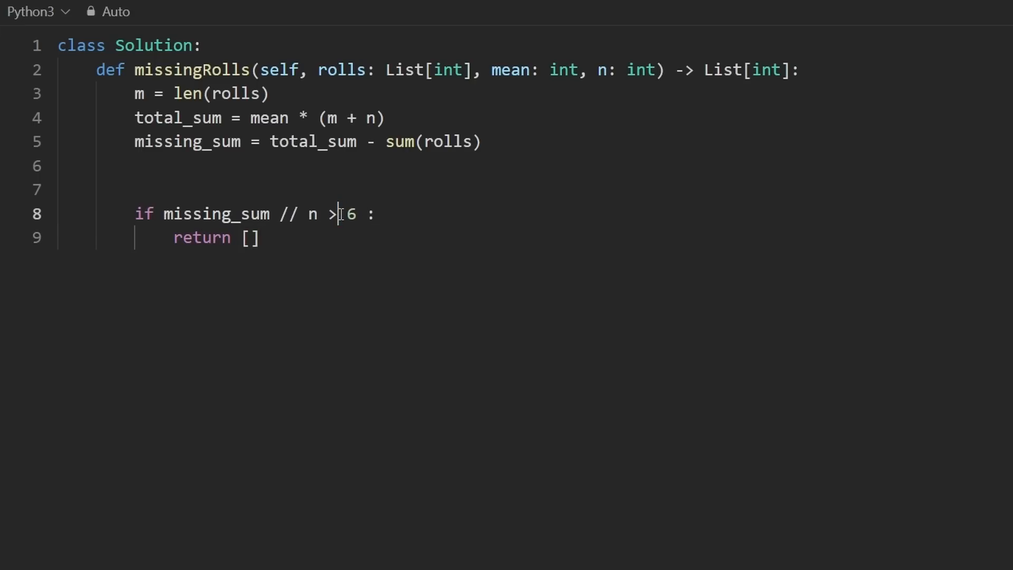
{"action": "left_click_drag", "start_coordinate": [163, 214], "coordinate": [336, 213]}
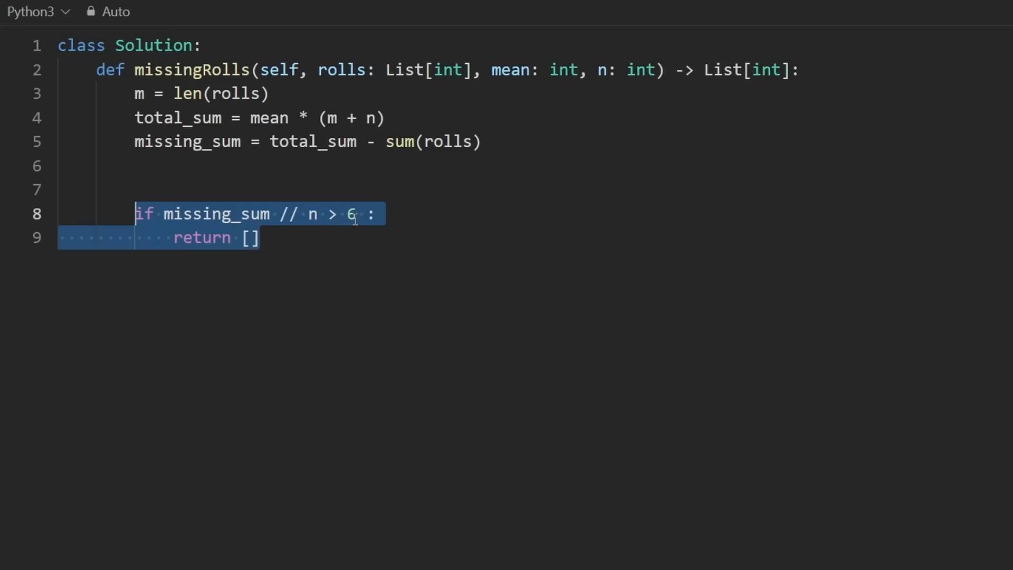
{"action": "type", "text": "pr miss"}
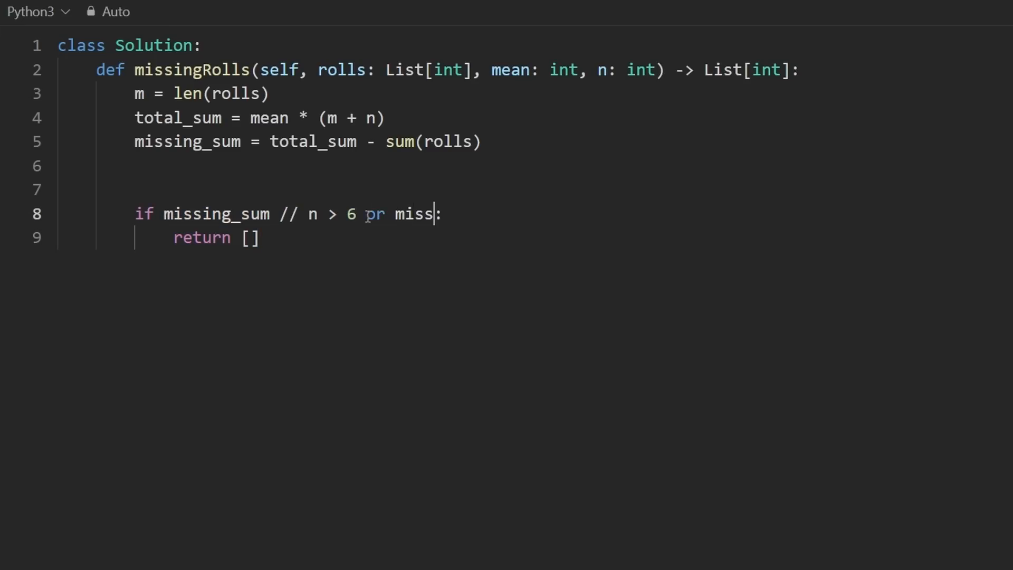
{"action": "type", "text": "ing_sum"}
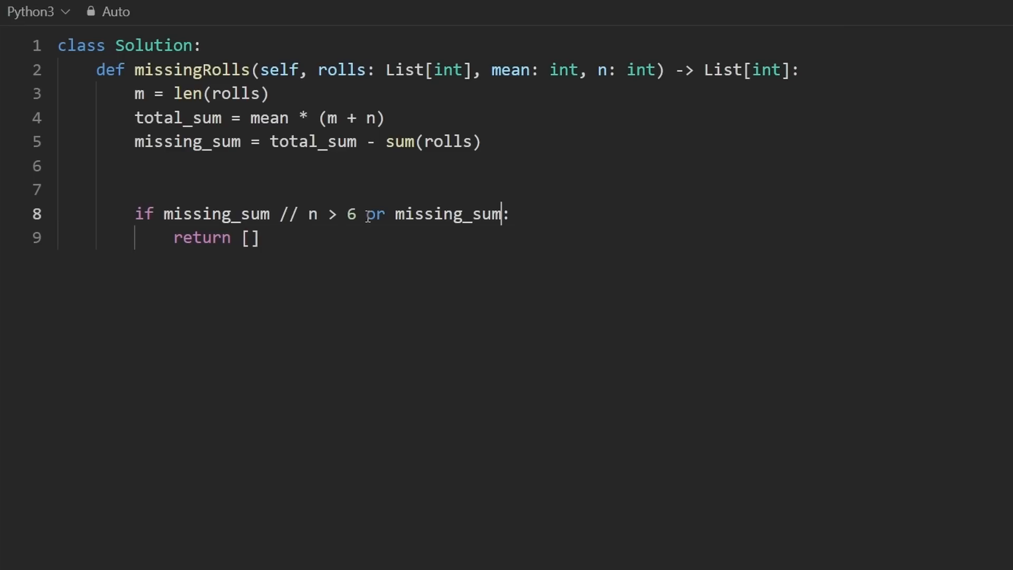
{"action": "type", "text": "< n"}
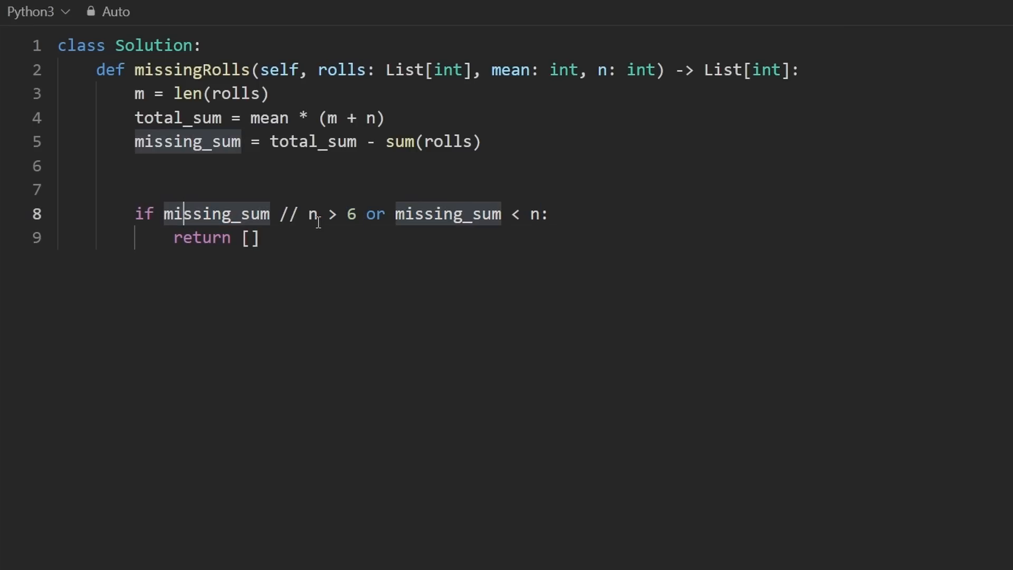
{"action": "left_click", "coordinate": [350, 213]}
{"action": "type", "text": " * n"}
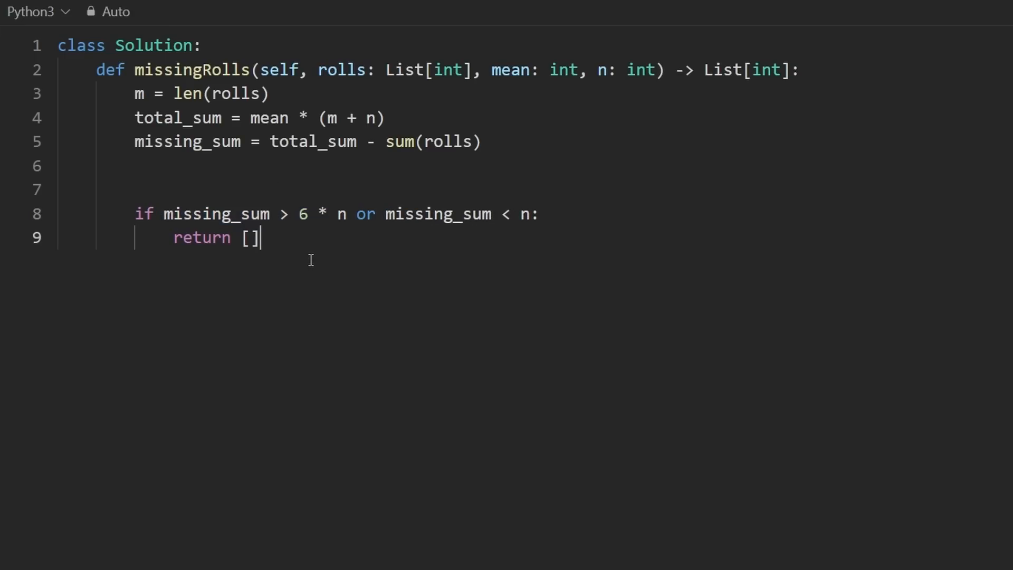
{"action": "key", "text": "Enter"}
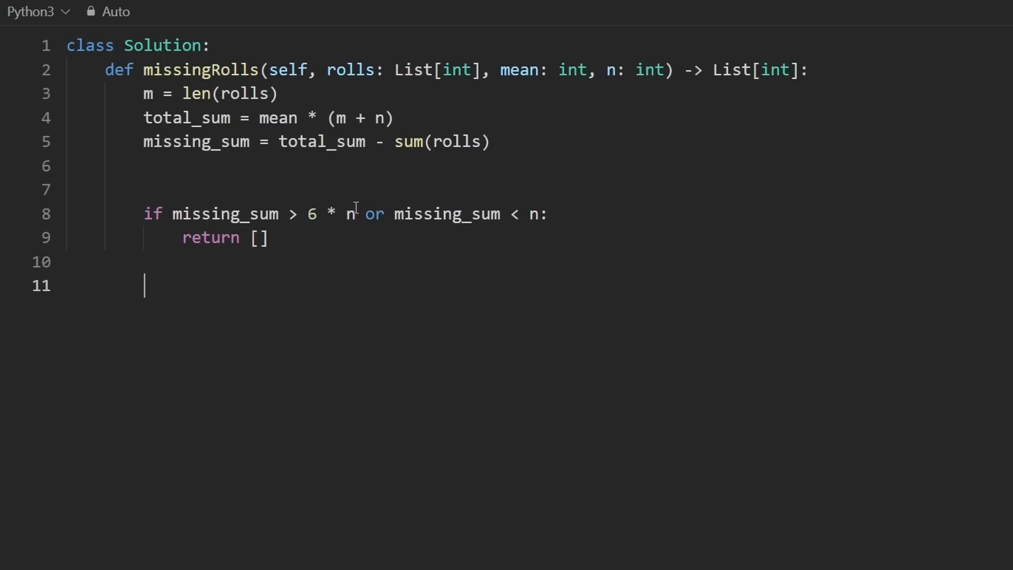
Step: Add res = [], a final return res, and a while n: loop
{"action": "type", "text": "res = []"}
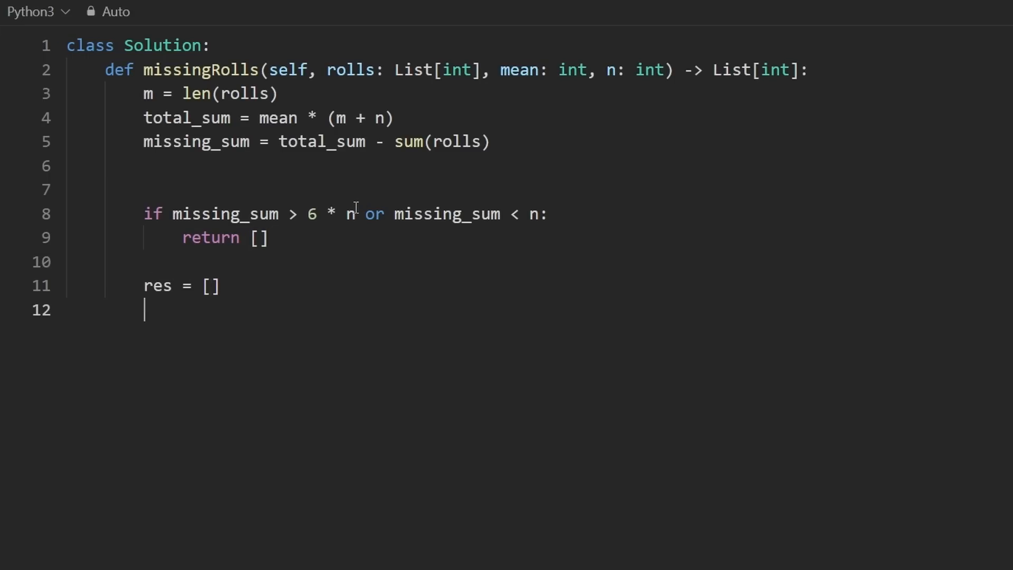
{"action": "type", "text": "return res"}
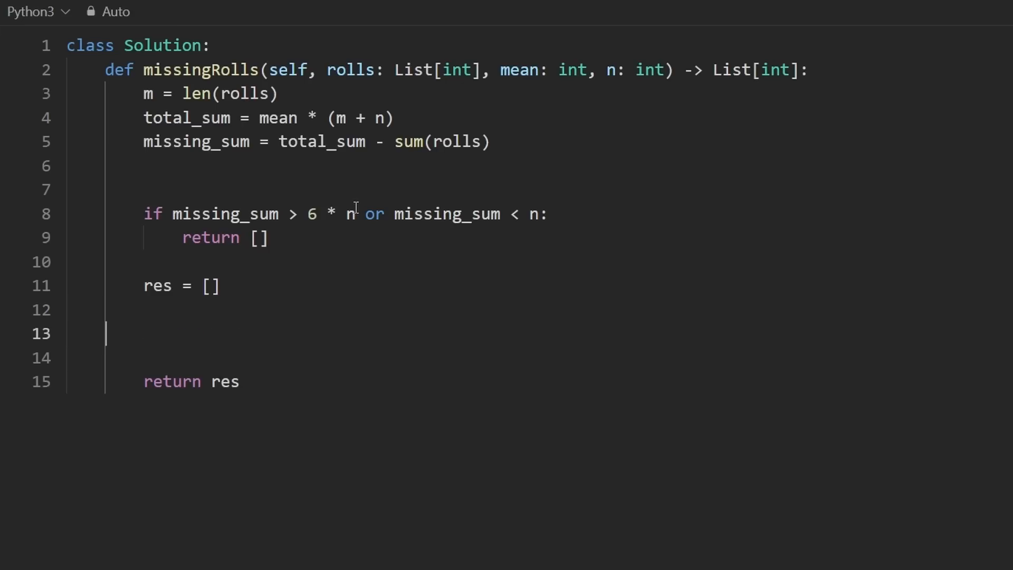
{"action": "type", "text": "while"}
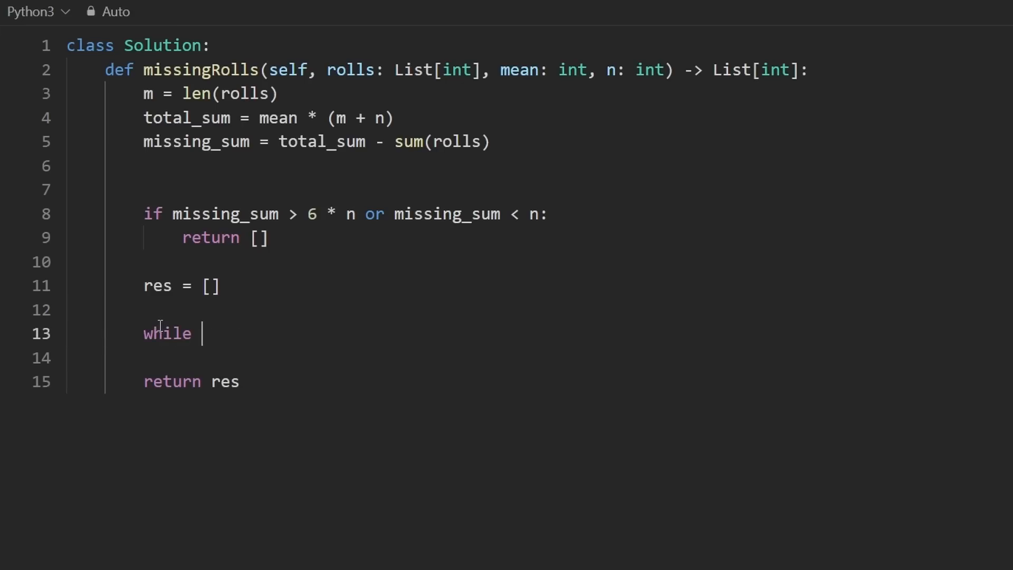
{"action": "type", "text": "n:"}
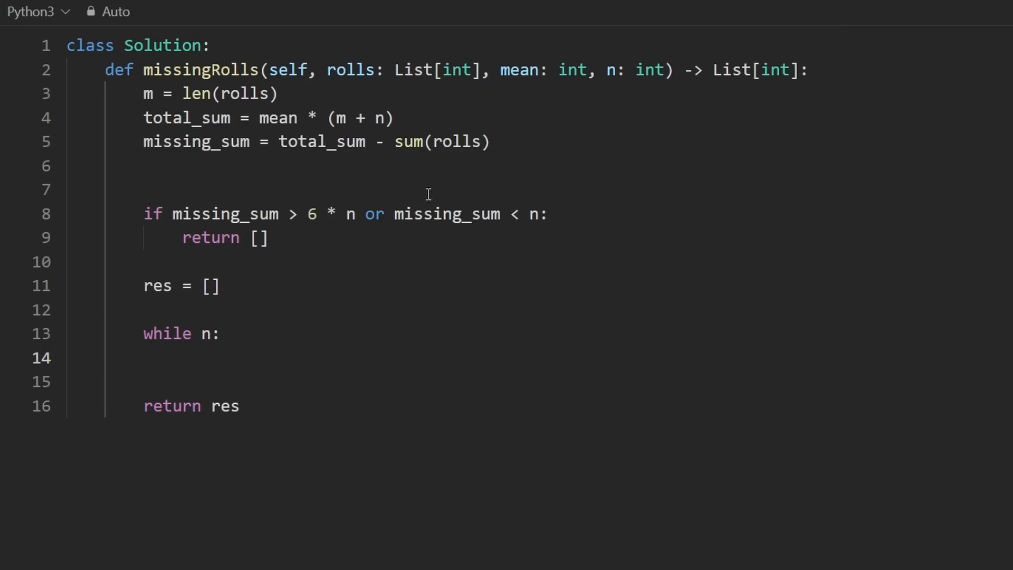
{"action": "double_click", "coordinate": [205, 333]}
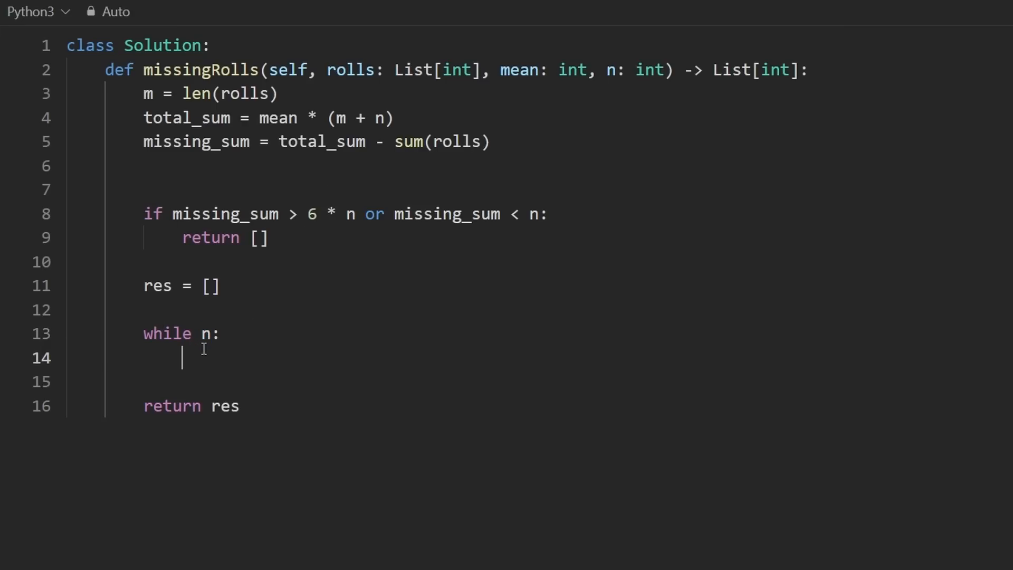
Step: Fill the loop: dice = min(6, missing_sum - n + 1), append, subtract, n -= 1
{"action": "type", "text": "n -= 1"}
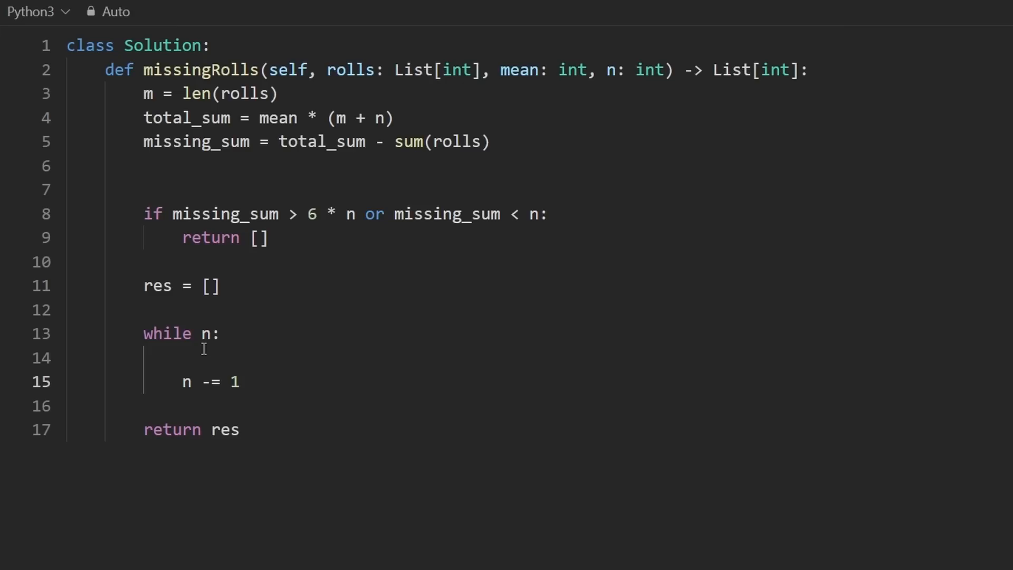
{"action": "type", "text": "di"}
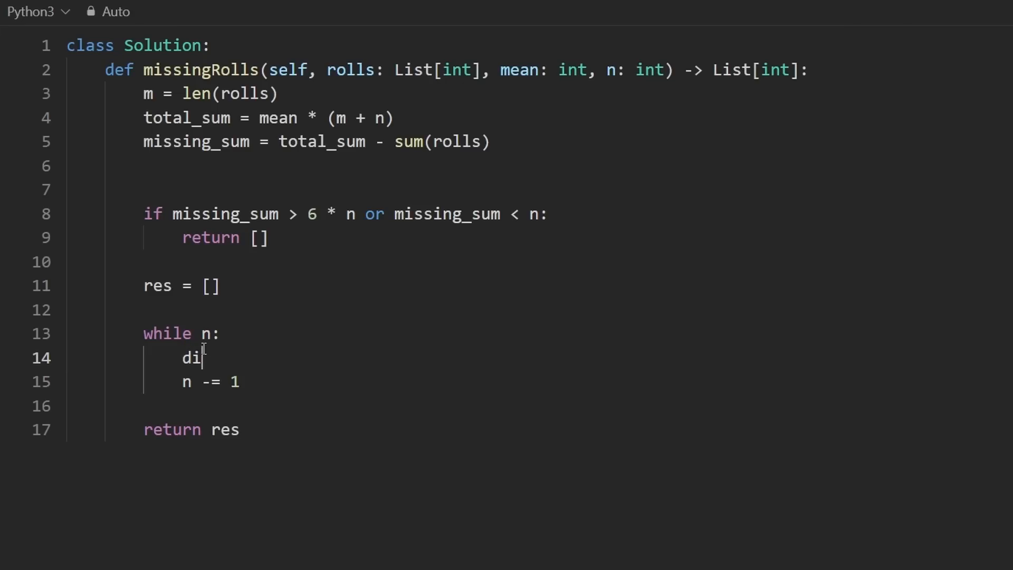
{"action": "type", "text": "ce = min(6,"}
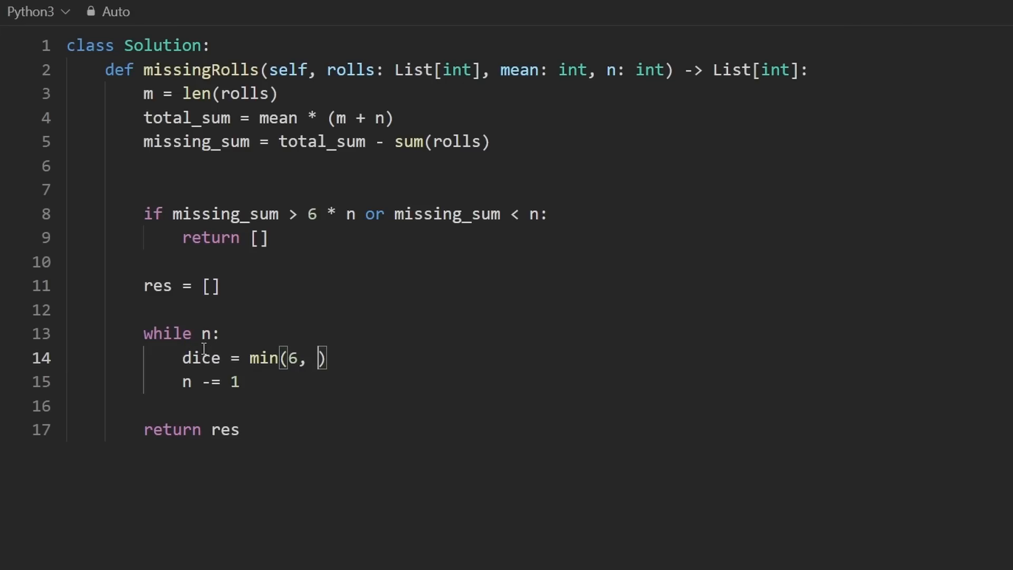
{"action": "type", "text": "missing_sum"}
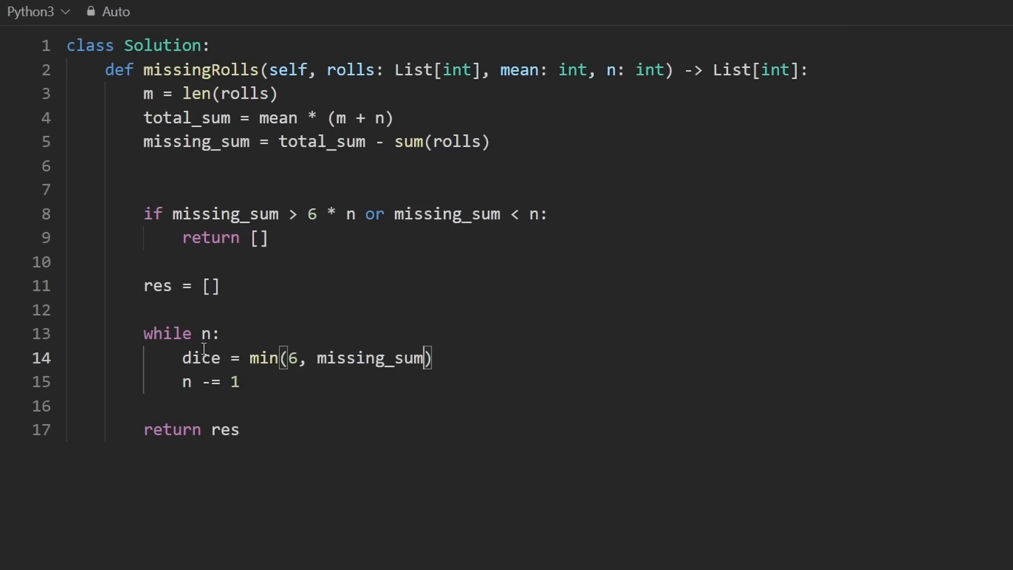
{"action": "type", "text": "- n + 1"}
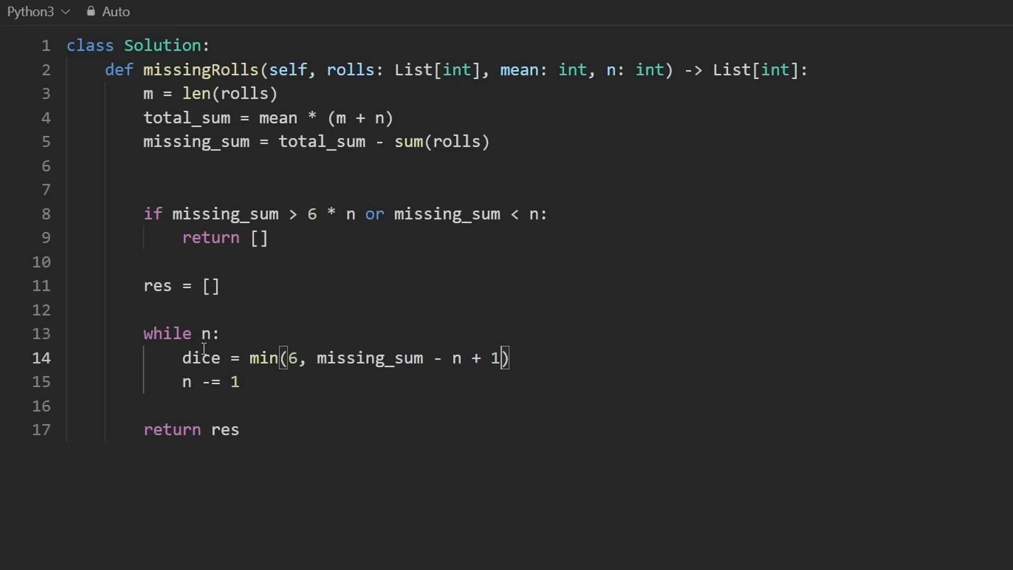
{"action": "type", "text": "res.append(dice"}
{"action": "type", "text": "mi"}
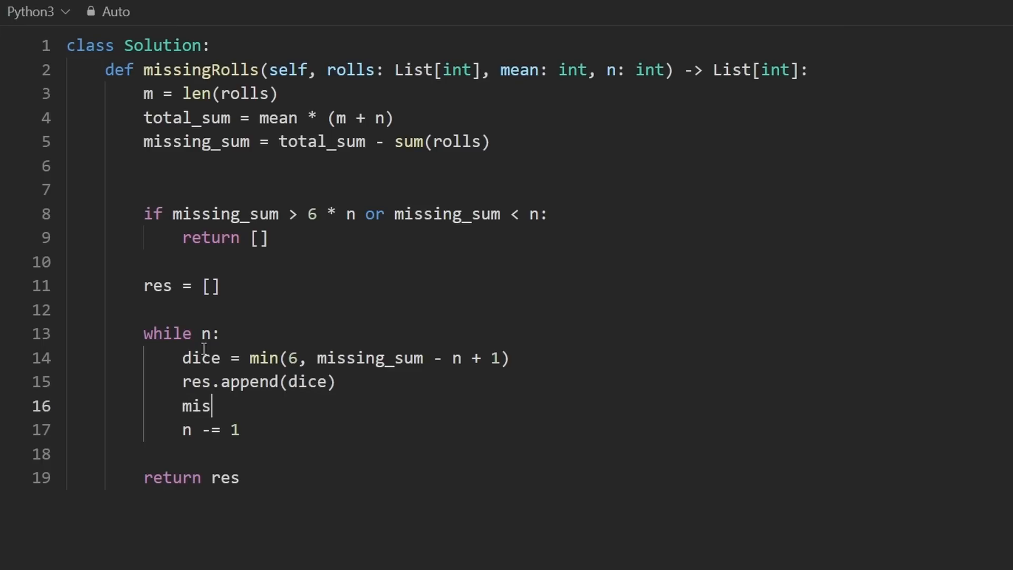
{"action": "type", "text": "sing_sum -= dice"}
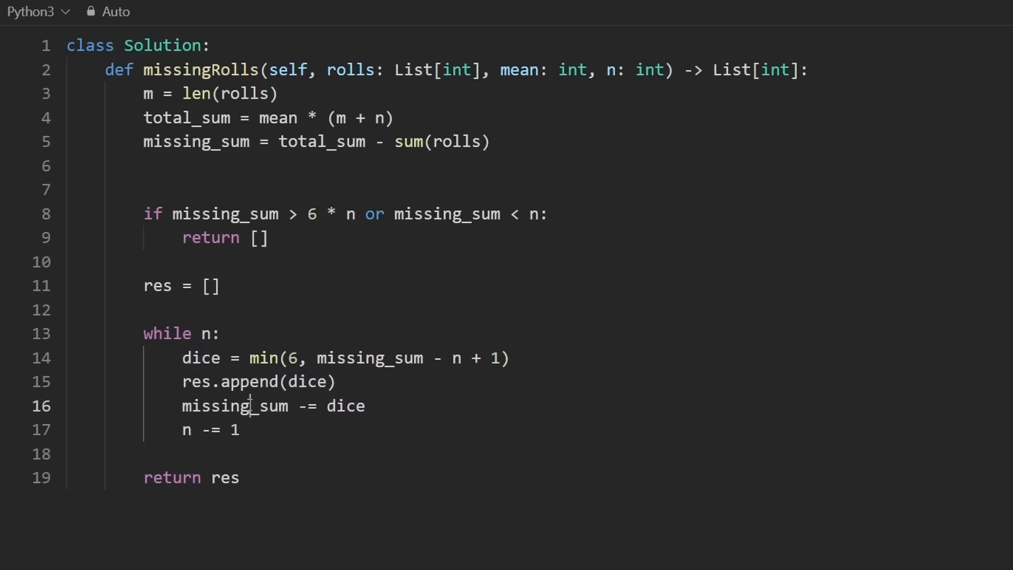
{"action": "double_click", "coordinate": [206, 333]}
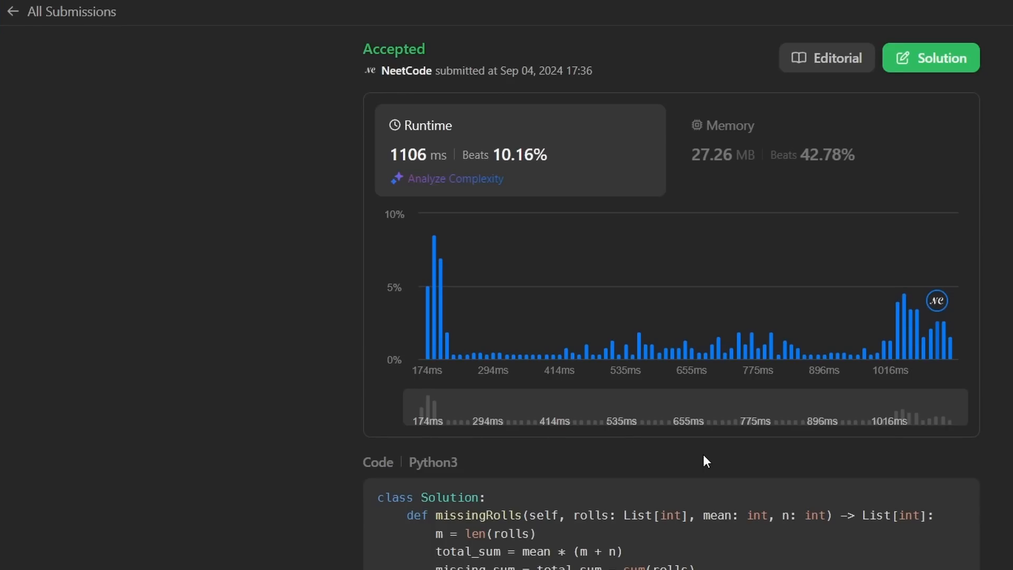
{"action": "mouse_move", "coordinate": [483, 120]}
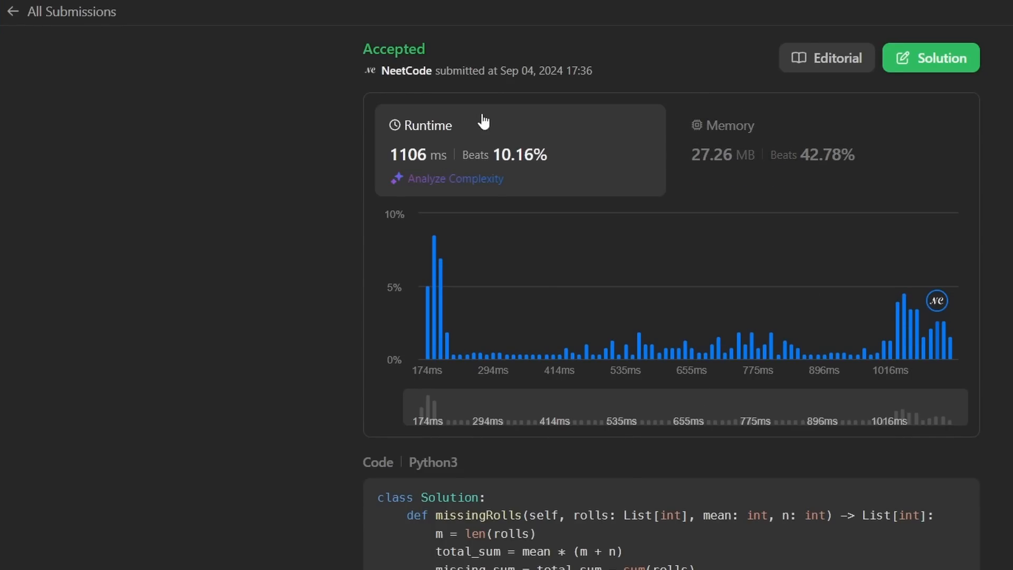
Step: Review the Accepted result: 1106 ms runtime and 27.26 MB memory
{"action": "scroll", "scroll_direction": "down", "scroll_amount": 3}
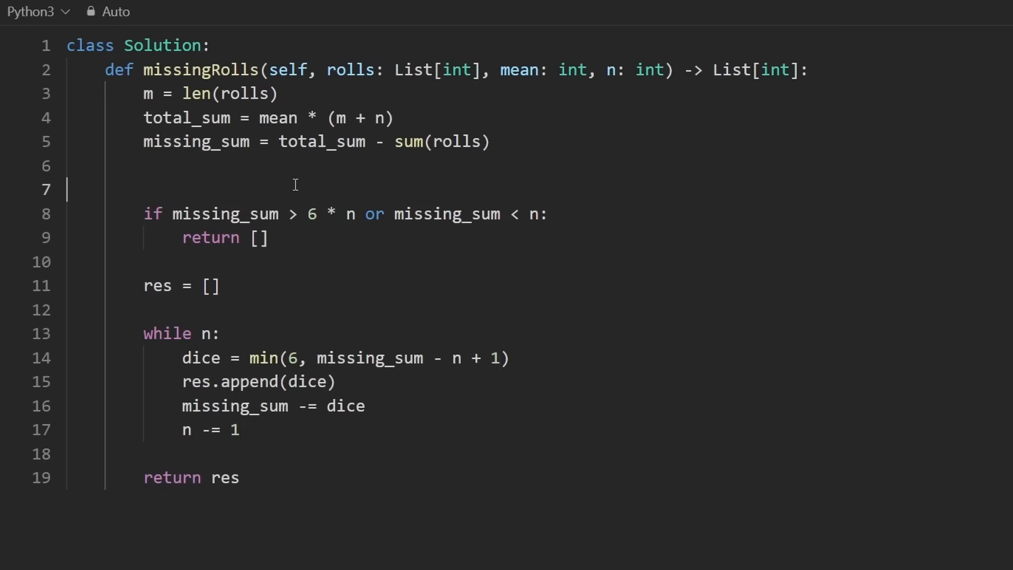
Step: Type a # comment marker on a new line above the impossible-sum guard
{"action": "type", "text": "#"}
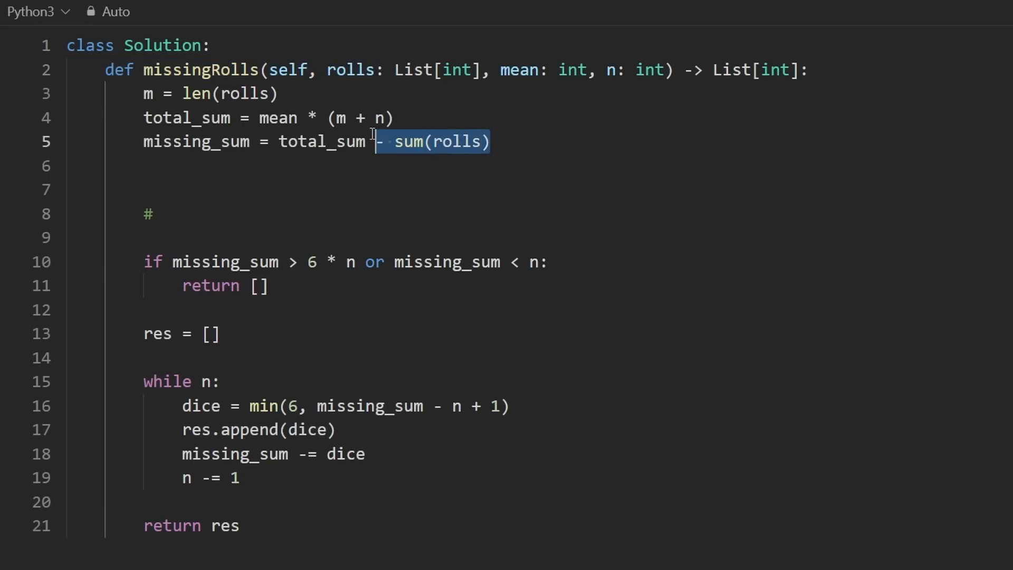
{"action": "left_click", "coordinate": [263, 213]}
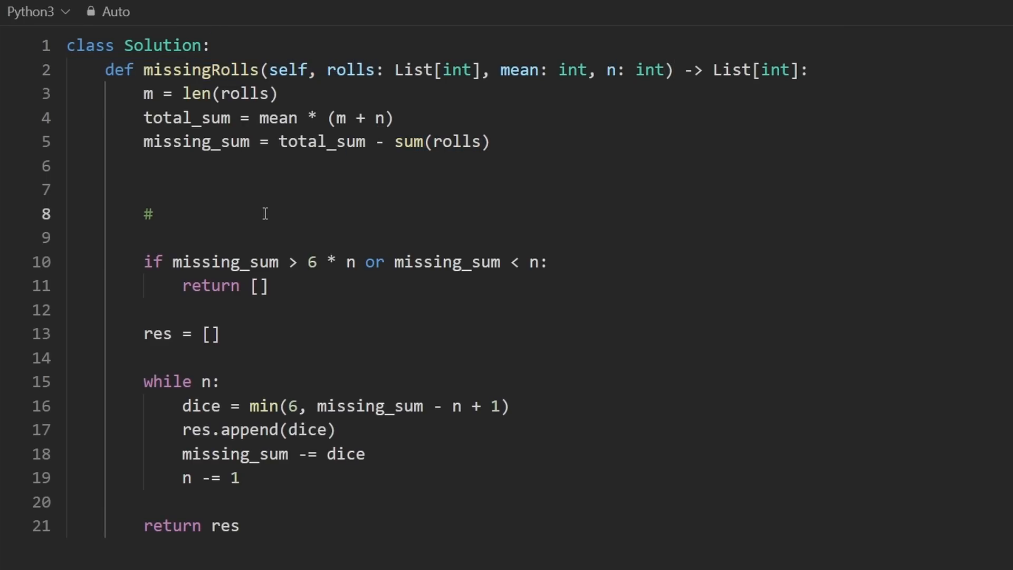